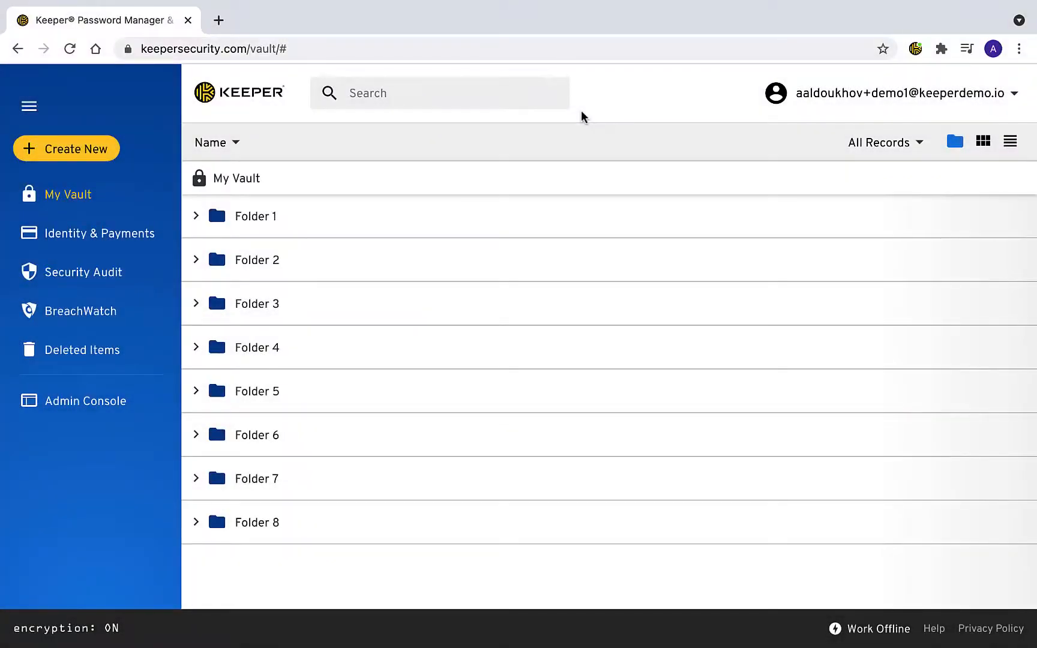
{"action": "mouse_move", "coordinate": [264, 146]}
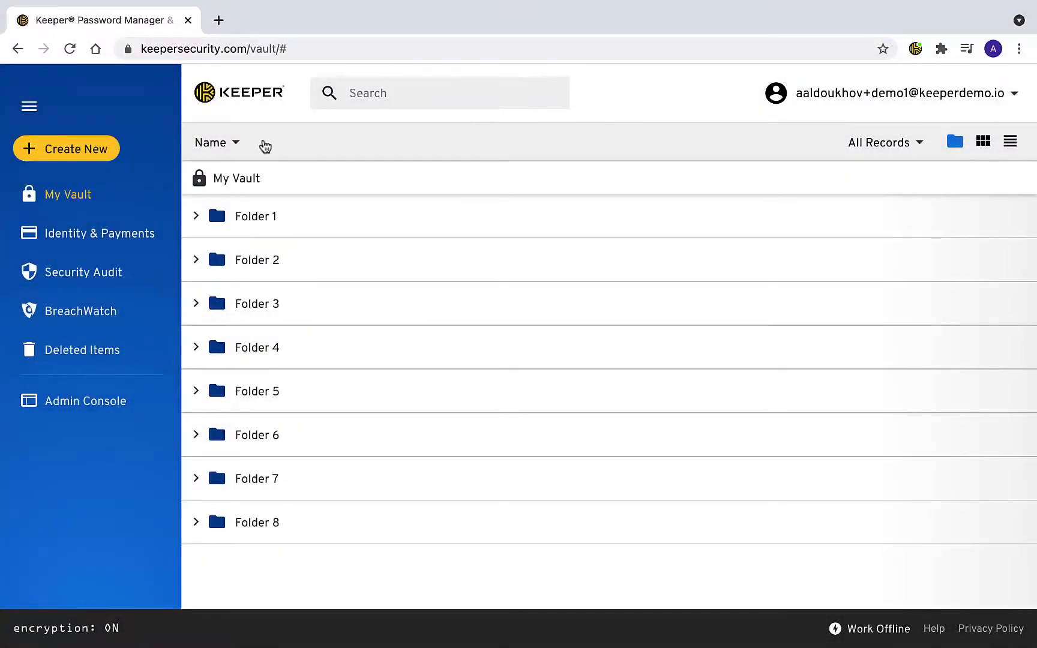
Create a shared folder named 'Sales' located directly in My Vault
{"action": "left_click", "coordinate": [66, 148]}
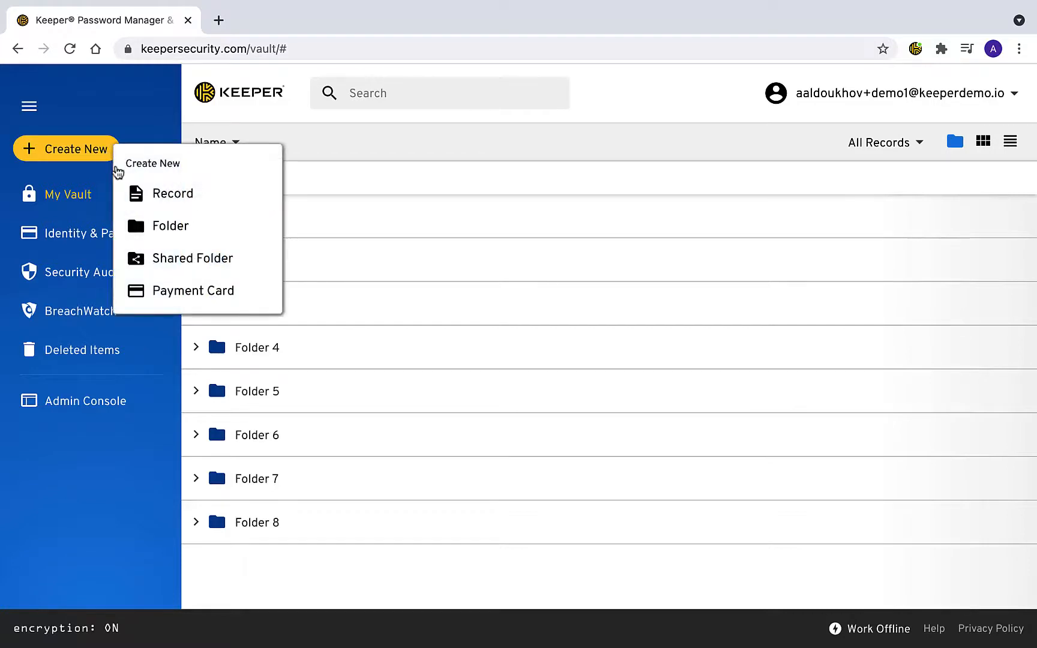
{"action": "left_click", "coordinate": [198, 259]}
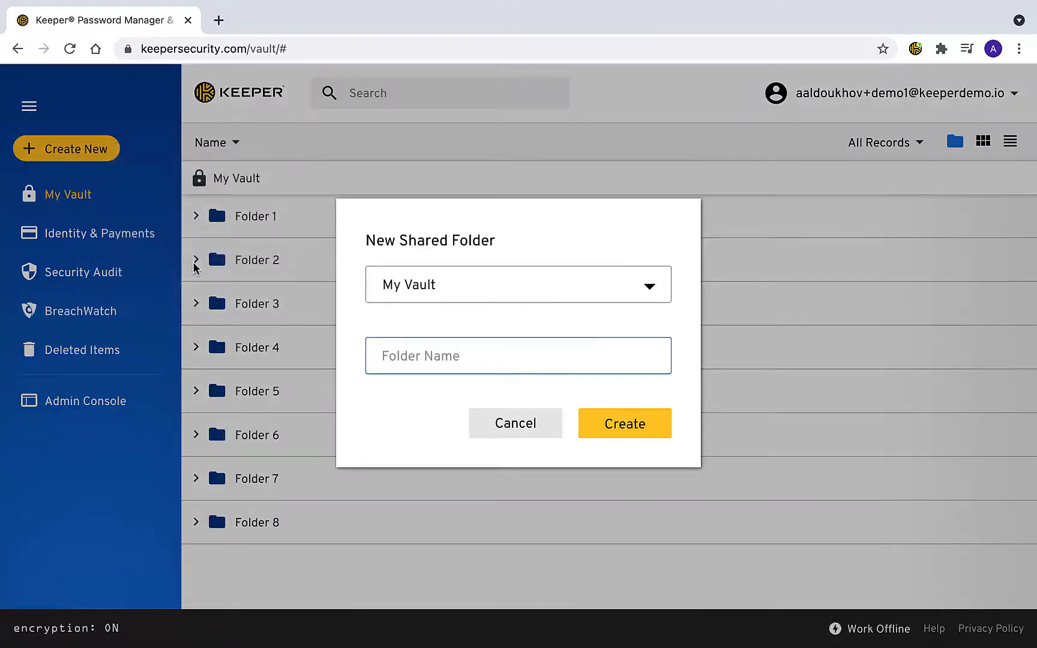
{"action": "left_click", "coordinate": [649, 285]}
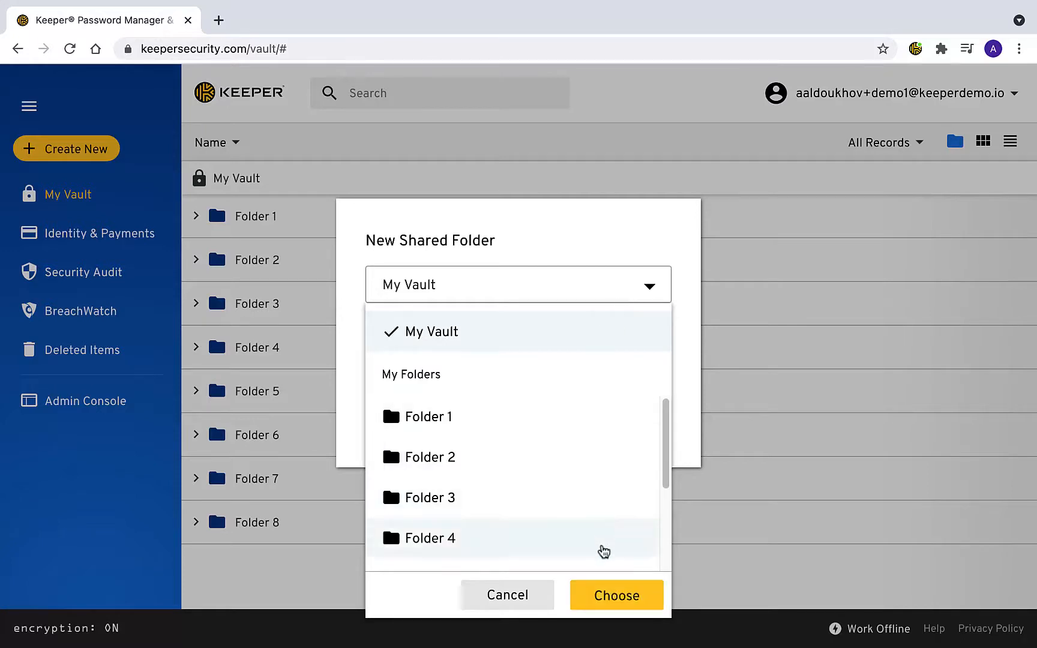
{"action": "left_click", "coordinate": [614, 594]}
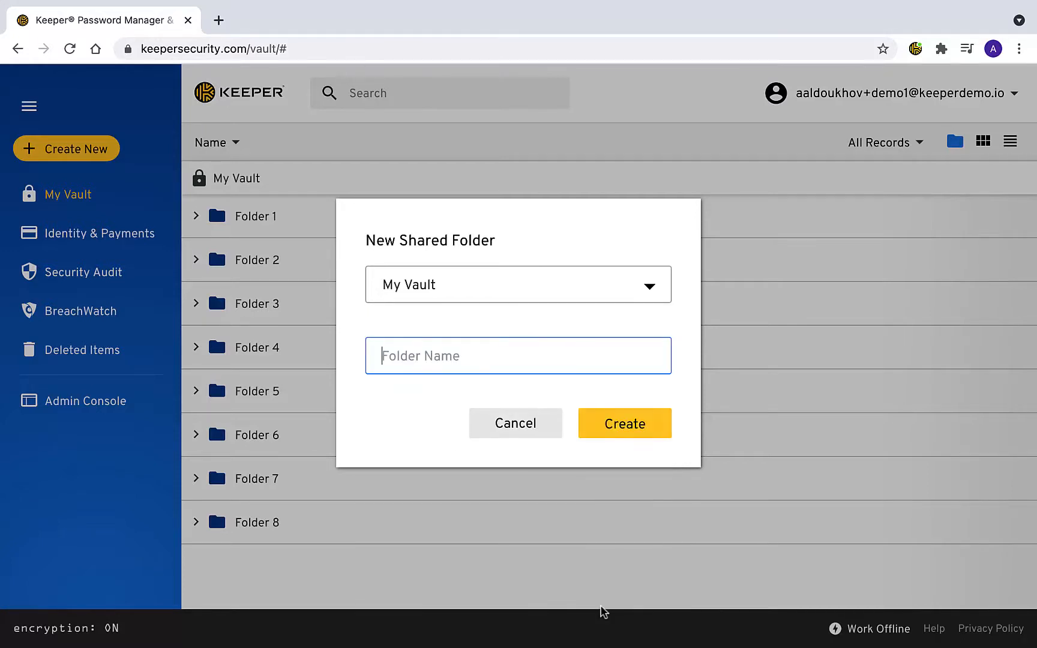
{"action": "type", "text": "Sales"}
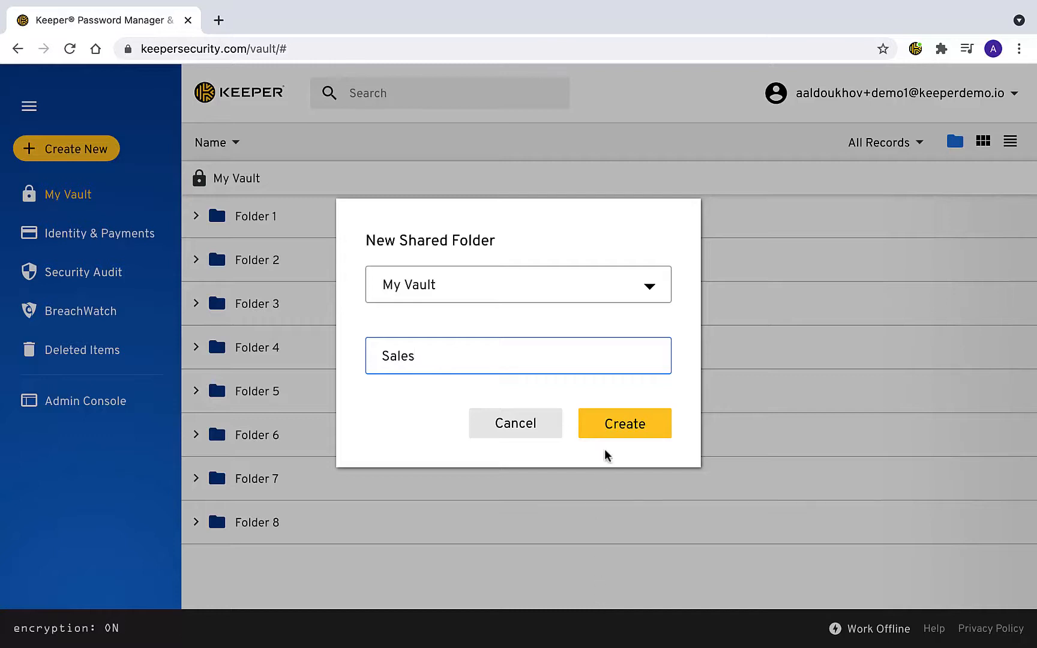
{"action": "left_click", "coordinate": [624, 424]}
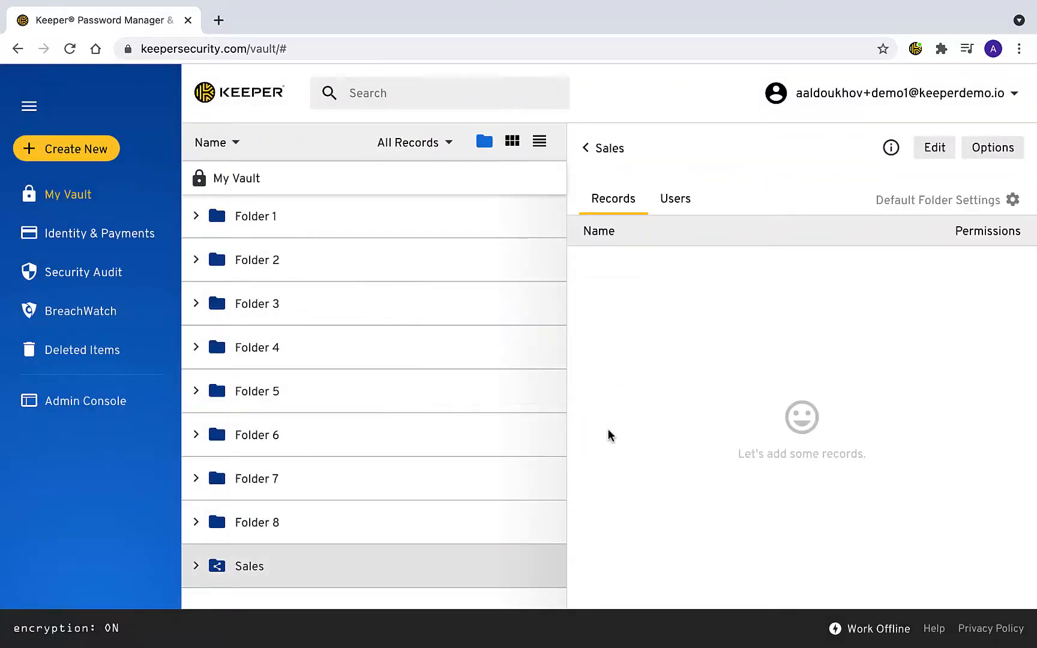
{"action": "mouse_move", "coordinate": [865, 259]}
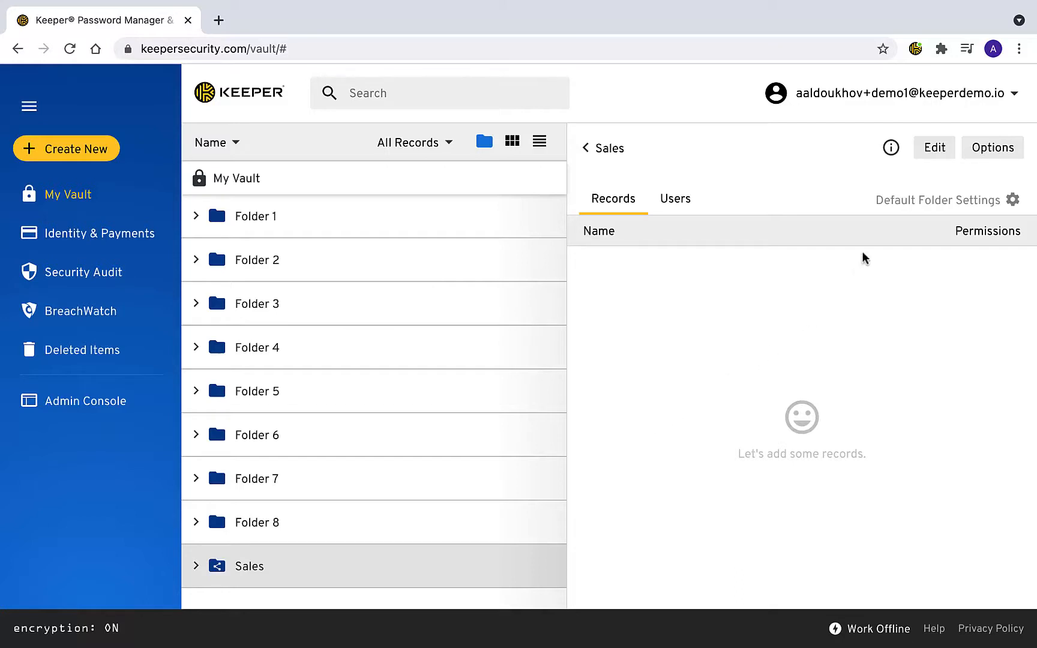
Add a second user with Can Manage Records permission and add the Sales team as members
{"action": "left_click", "coordinate": [933, 147]}
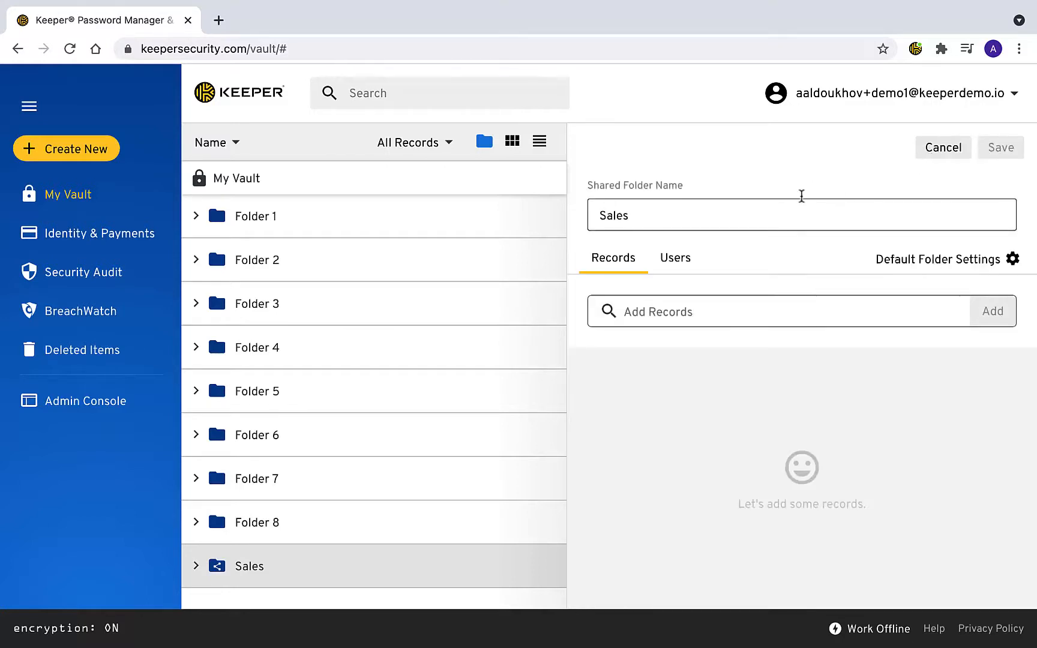
{"action": "left_click", "coordinate": [675, 257]}
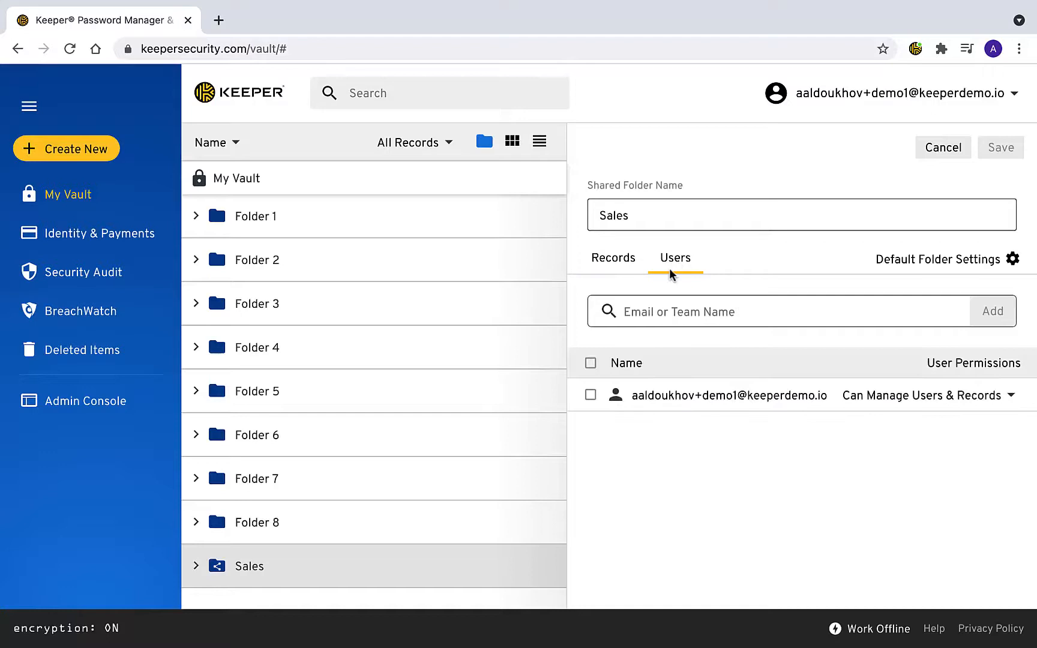
{"action": "left_click", "coordinate": [727, 313]}
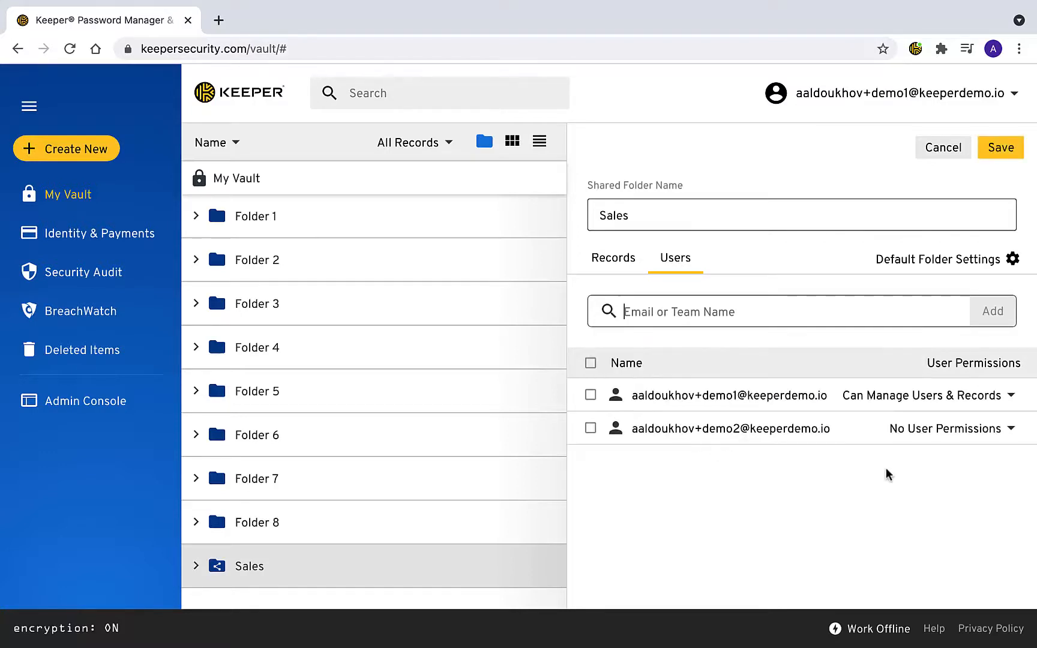
{"action": "left_click", "coordinate": [951, 428]}
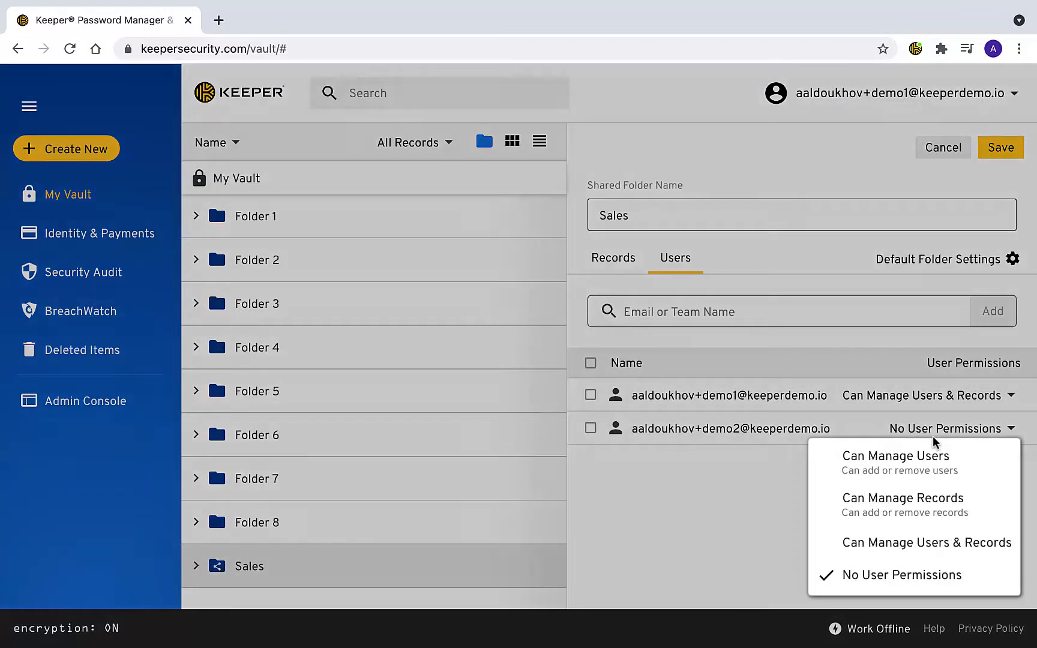
{"action": "left_click", "coordinate": [902, 498]}
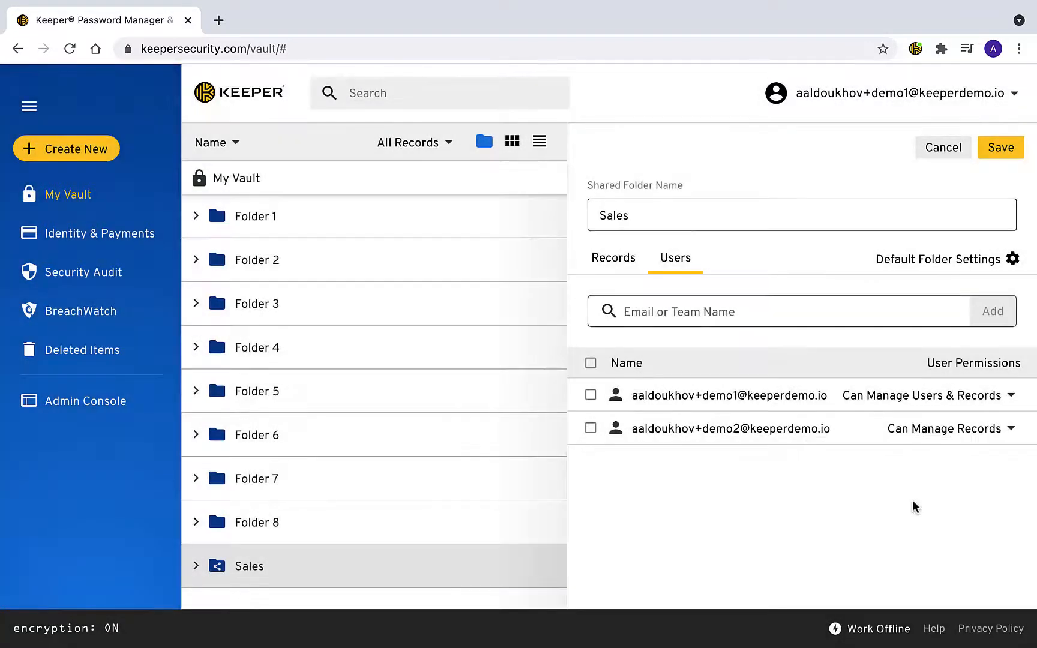
{"action": "mouse_move", "coordinate": [718, 364]}
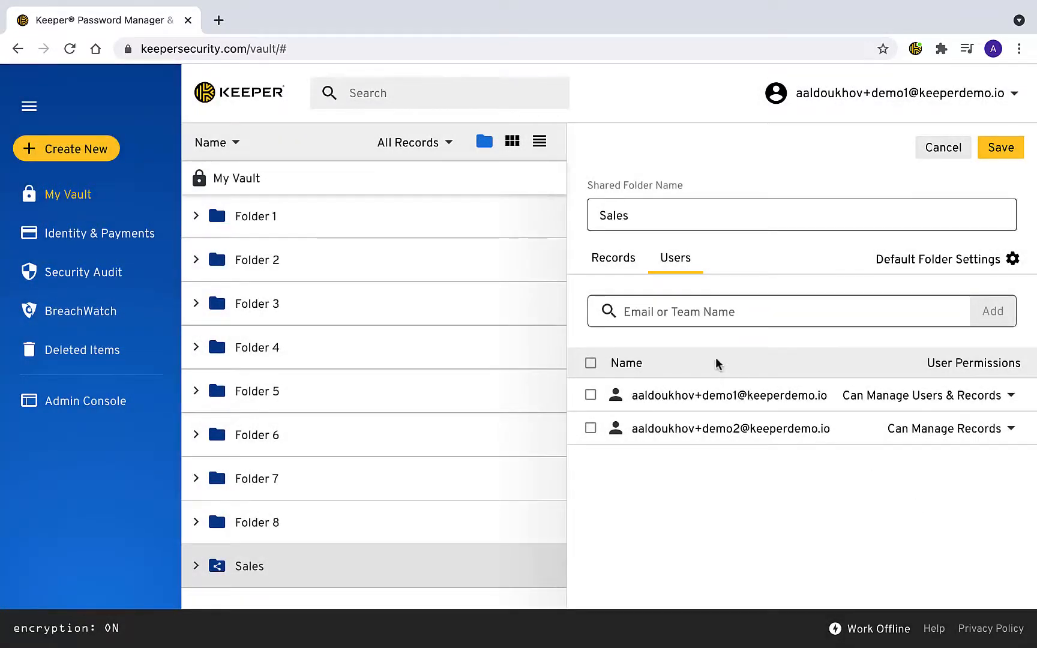
{"action": "left_click", "coordinate": [728, 311]}
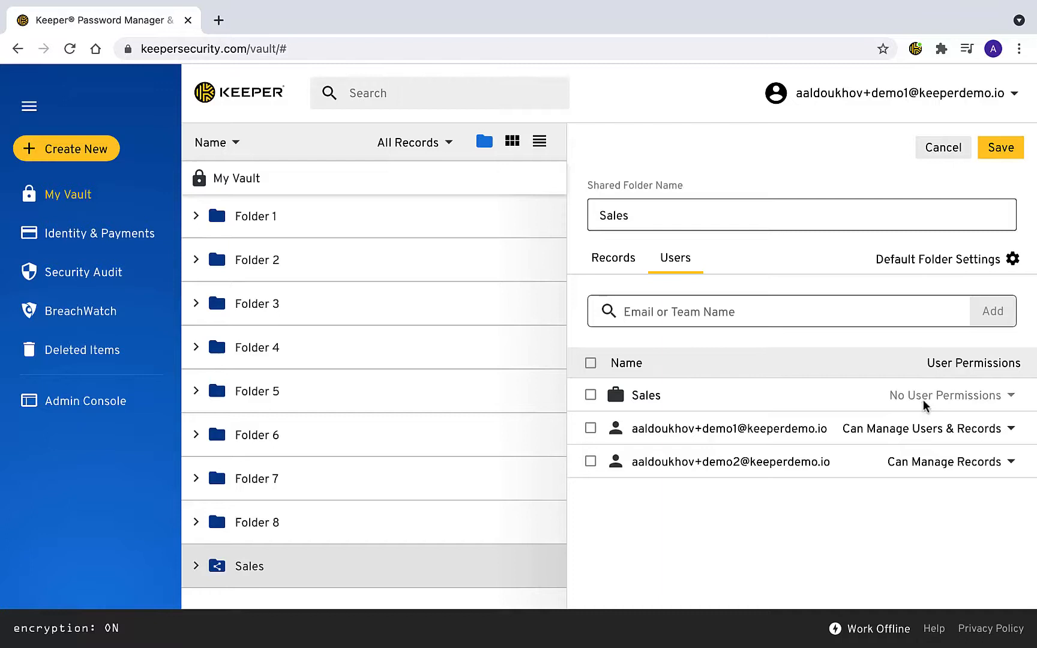
Change the Sales team's permission to Can Manage Users
{"action": "left_click", "coordinate": [952, 396]}
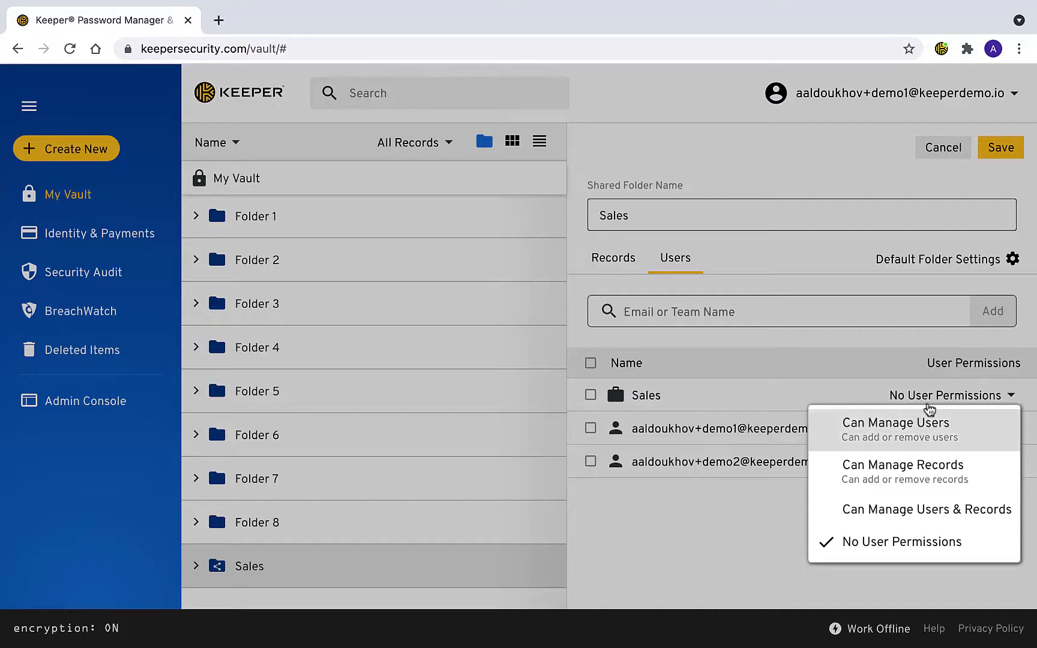
{"action": "left_click", "coordinate": [902, 465]}
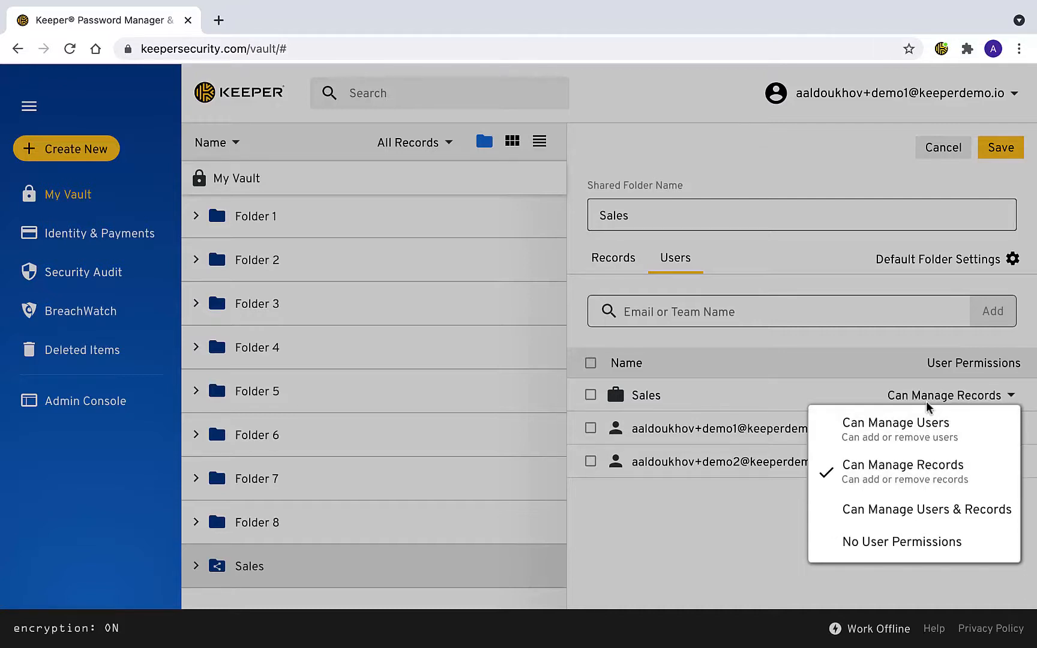
{"action": "mouse_move", "coordinate": [985, 407]}
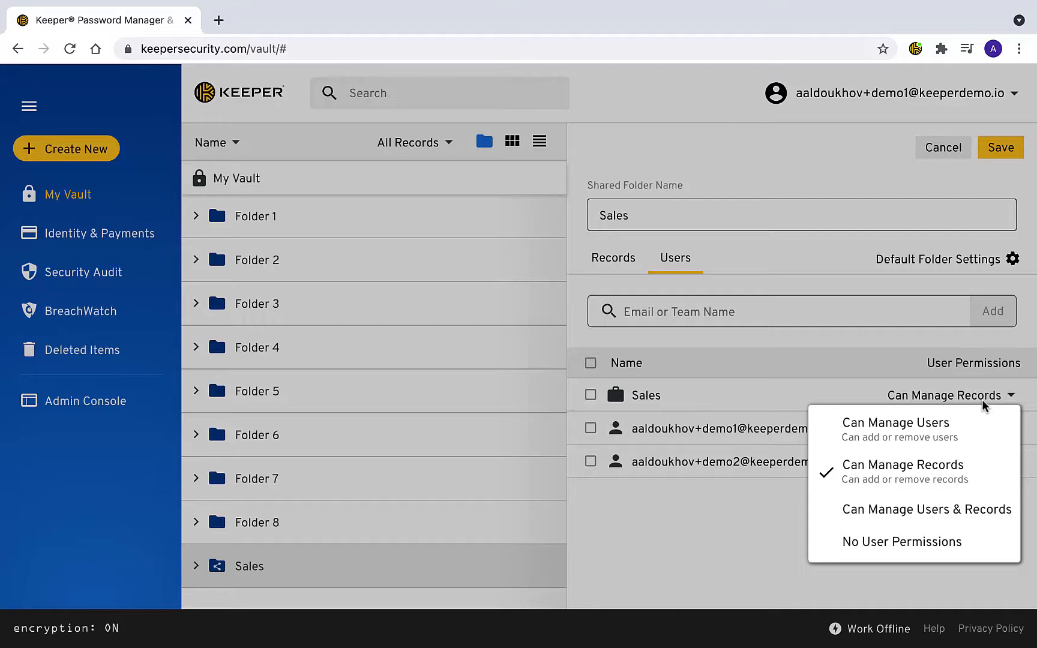
{"action": "left_click", "coordinate": [612, 258]}
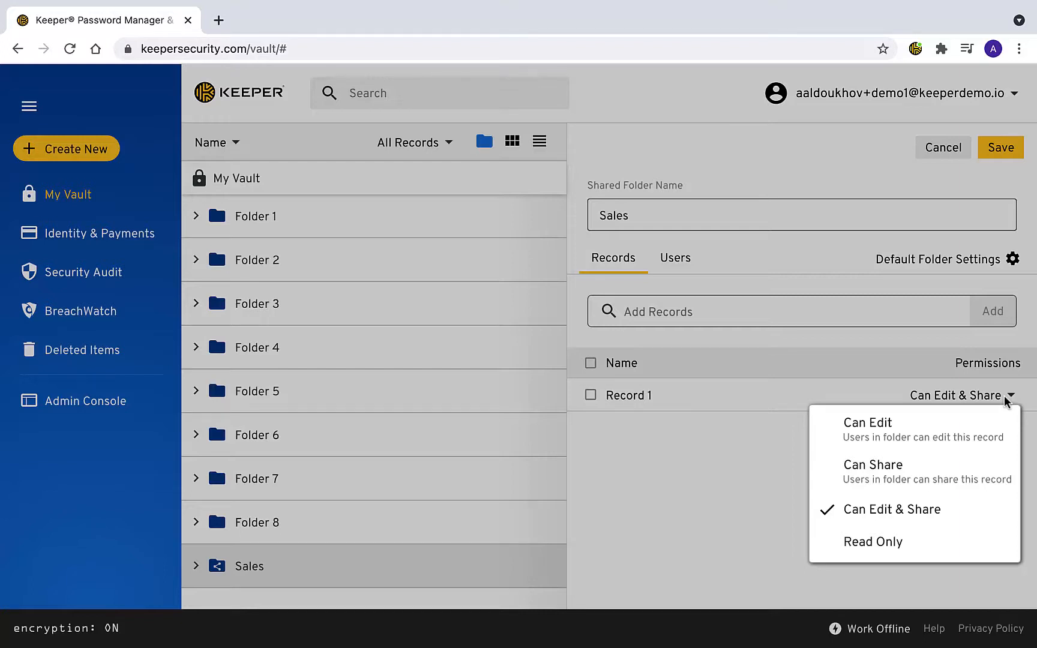
{"action": "left_click", "coordinate": [674, 257]}
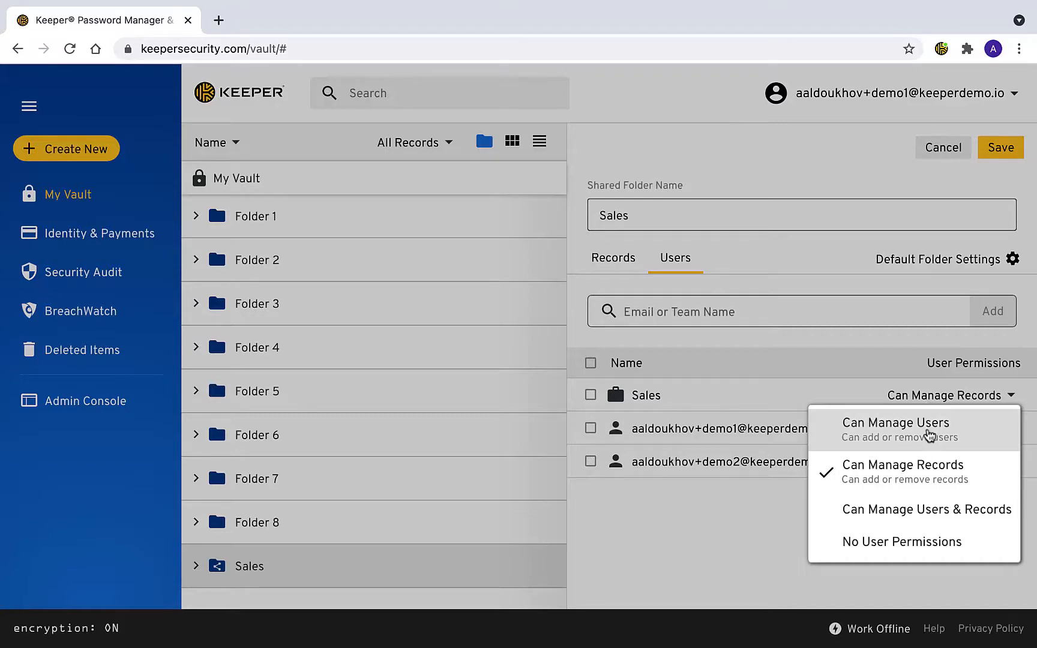
{"action": "left_click", "coordinate": [896, 423]}
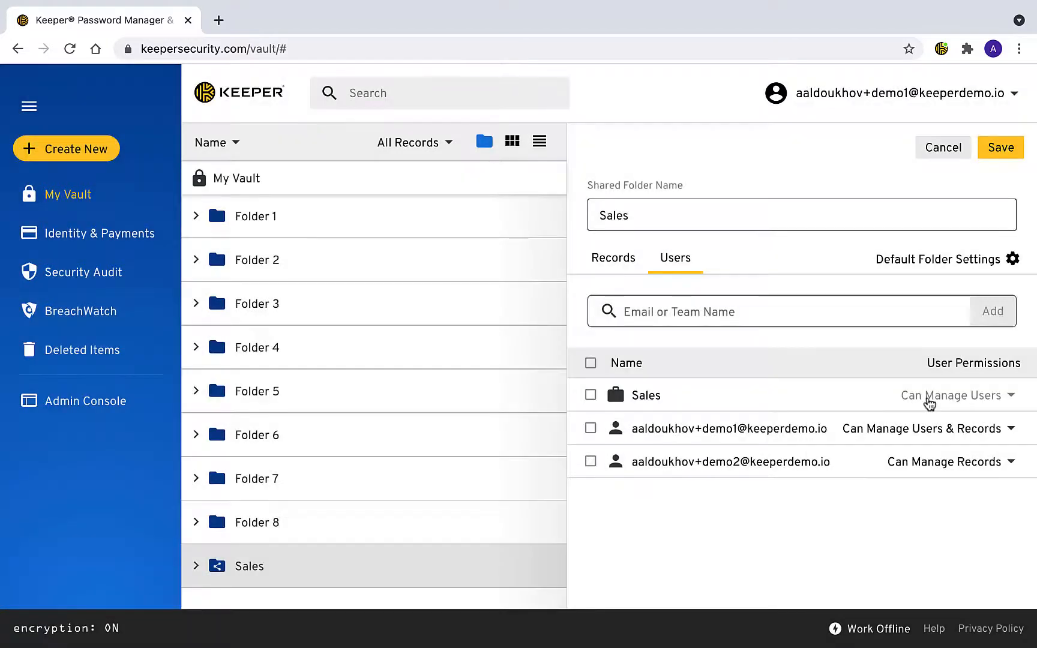
{"action": "mouse_move", "coordinate": [990, 277]}
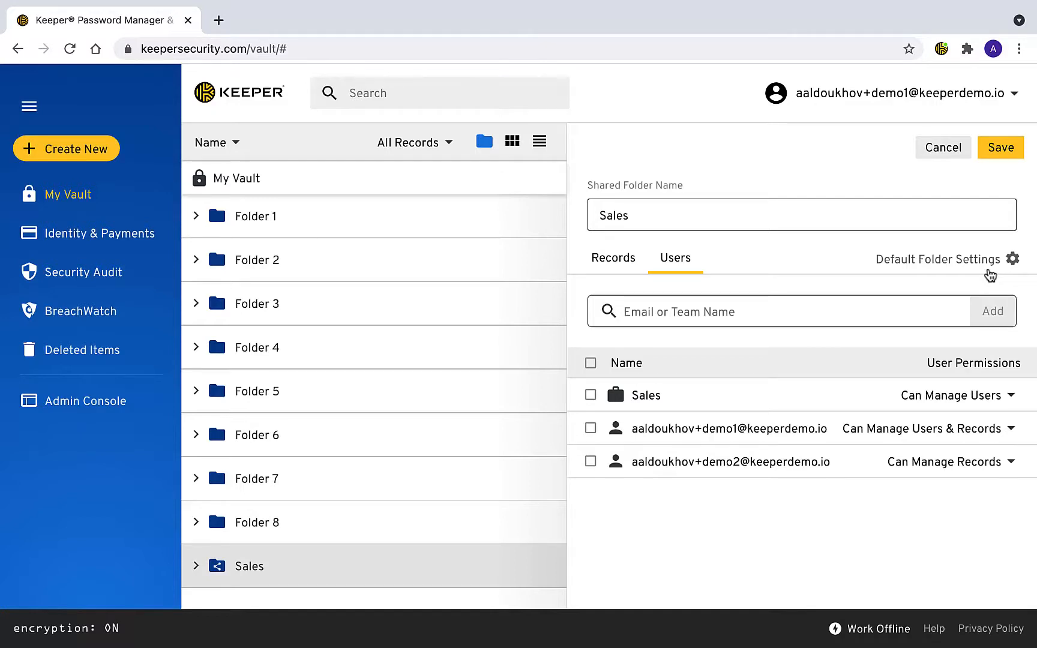
Enable Can Manage Users and Can Manage Records in Default Folder Settings and save the folder
{"action": "left_click", "coordinate": [1013, 258]}
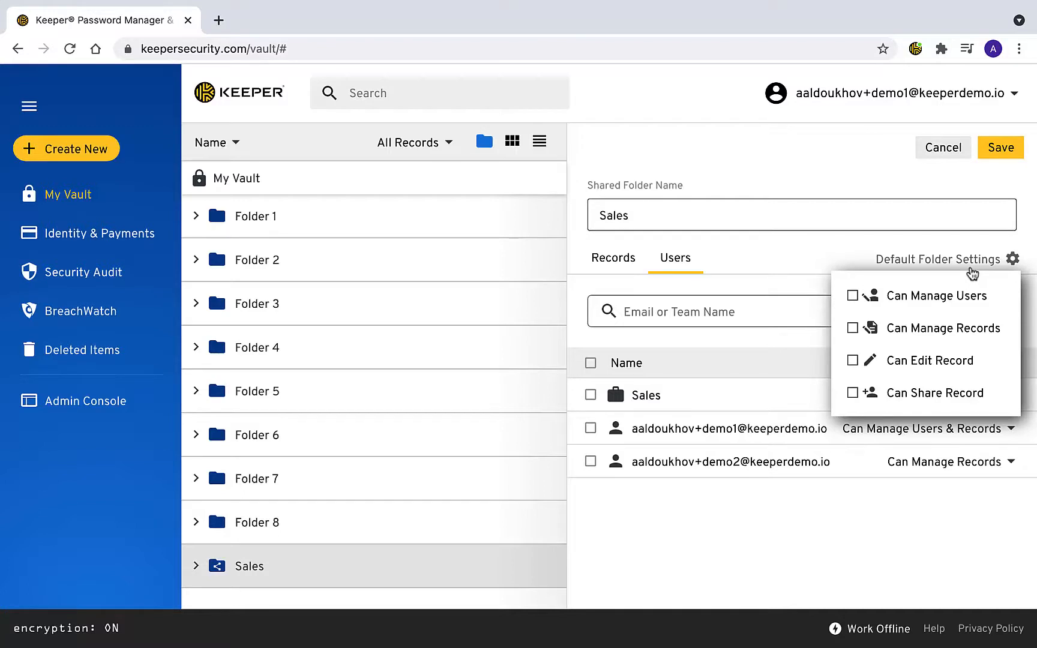
{"action": "left_click", "coordinate": [853, 295]}
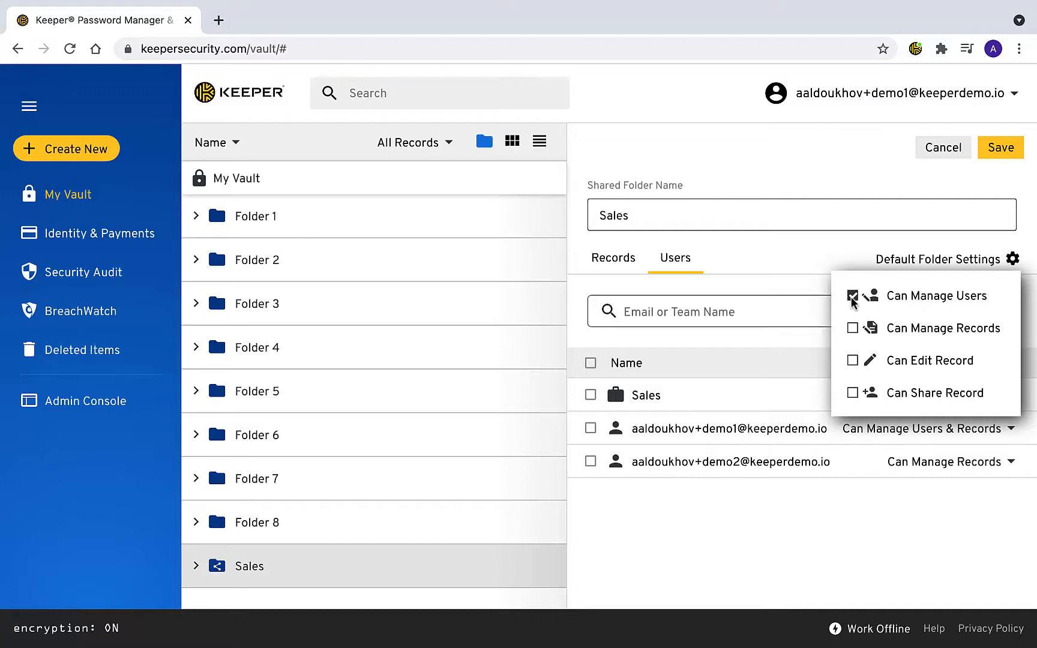
{"action": "left_click", "coordinate": [854, 328]}
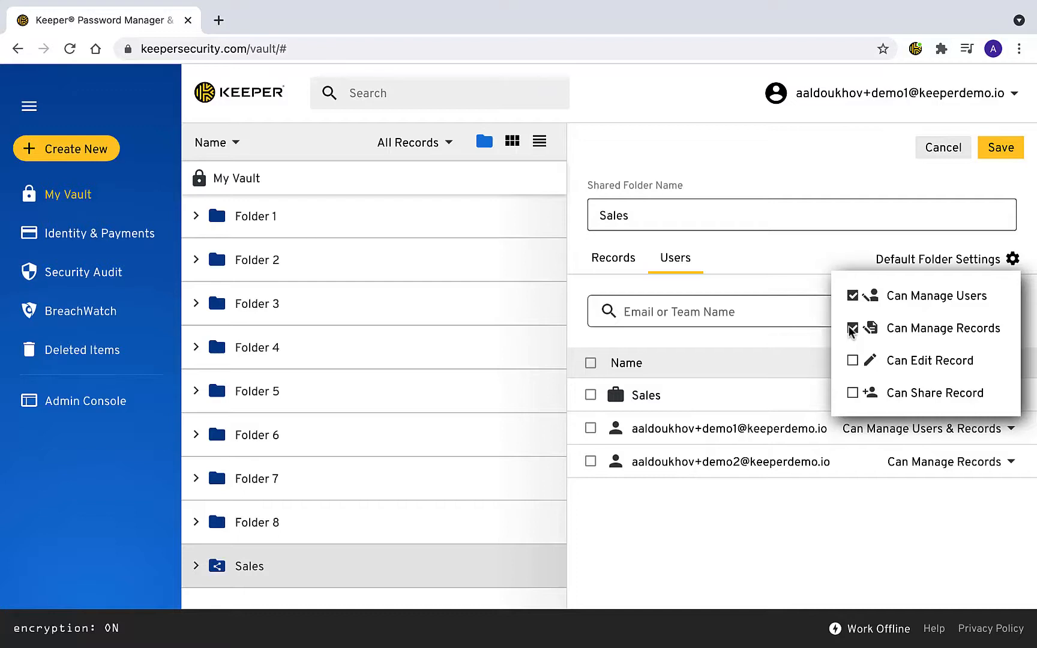
{"action": "mouse_move", "coordinate": [854, 362]}
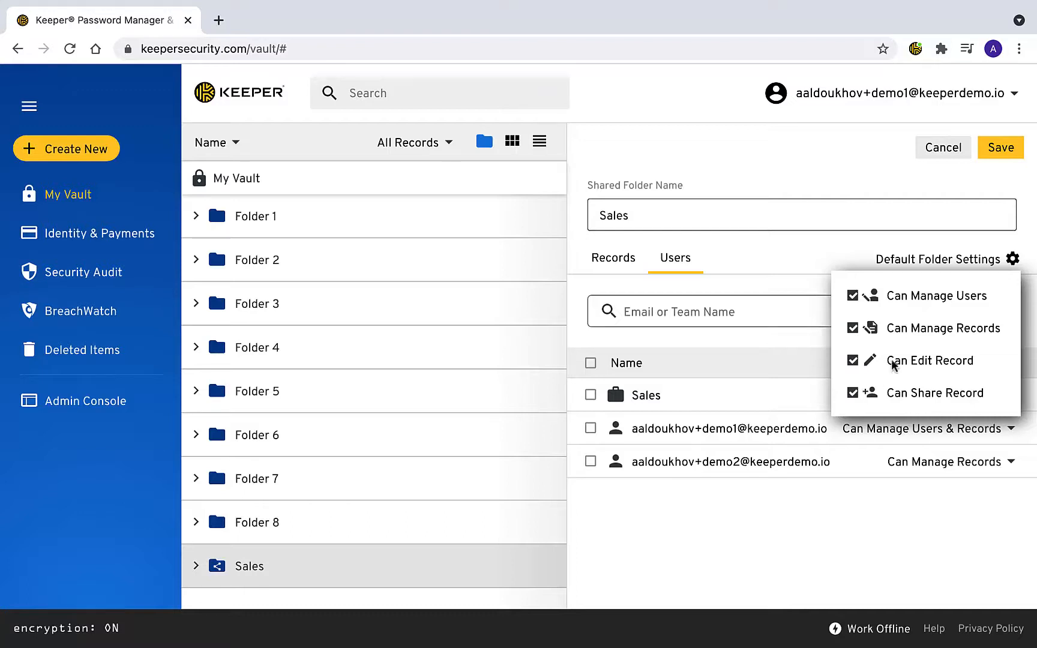
{"action": "left_click", "coordinate": [1000, 146]}
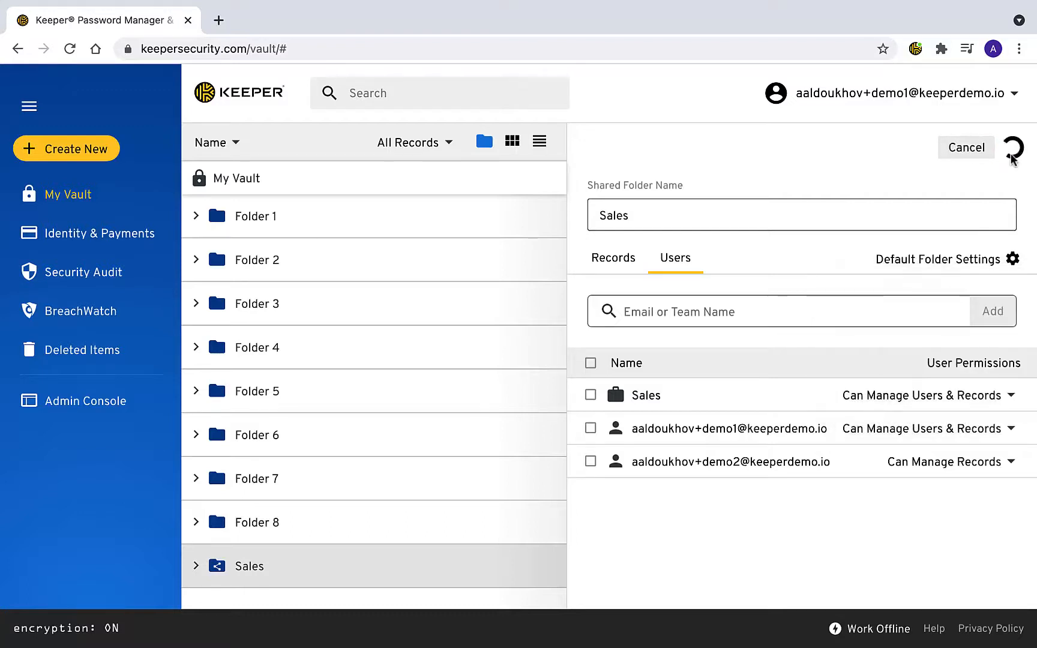
{"action": "left_click", "coordinate": [1013, 148]}
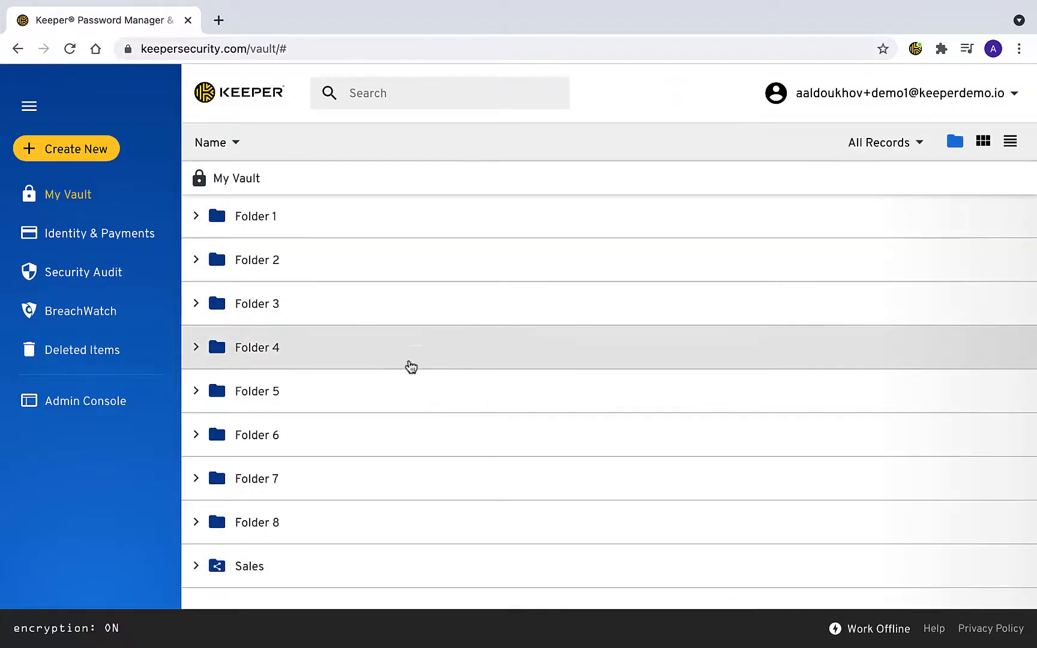
Move Folder 8 into the Sales shared folder and confirm its contents inside Sales
{"action": "left_click", "coordinate": [255, 522]}
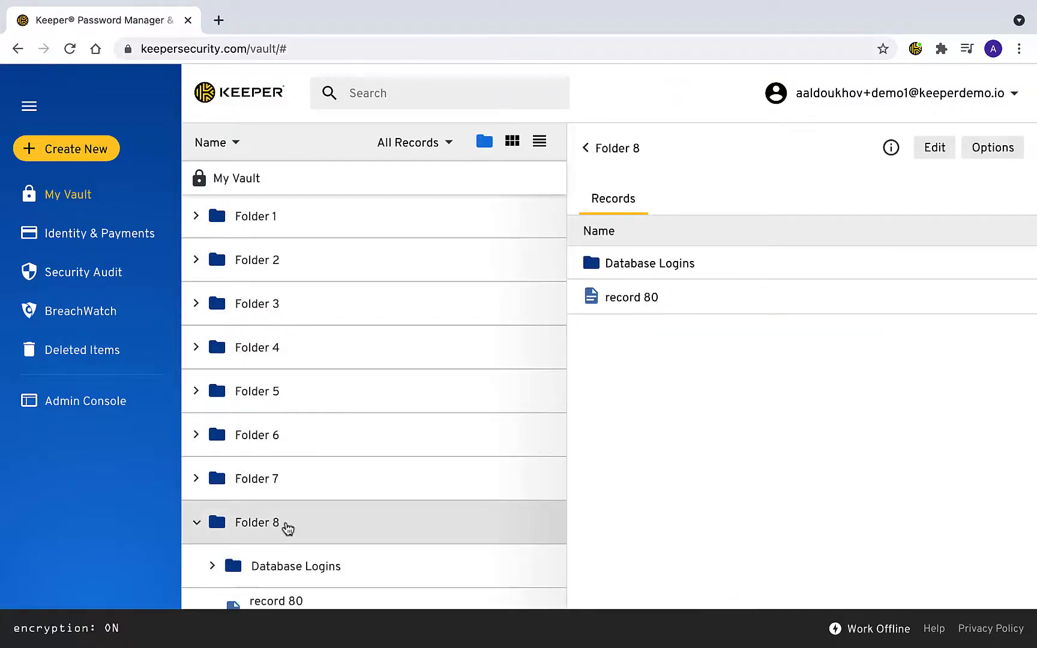
{"action": "scroll", "scroll_direction": "down", "scroll_amount": 3}
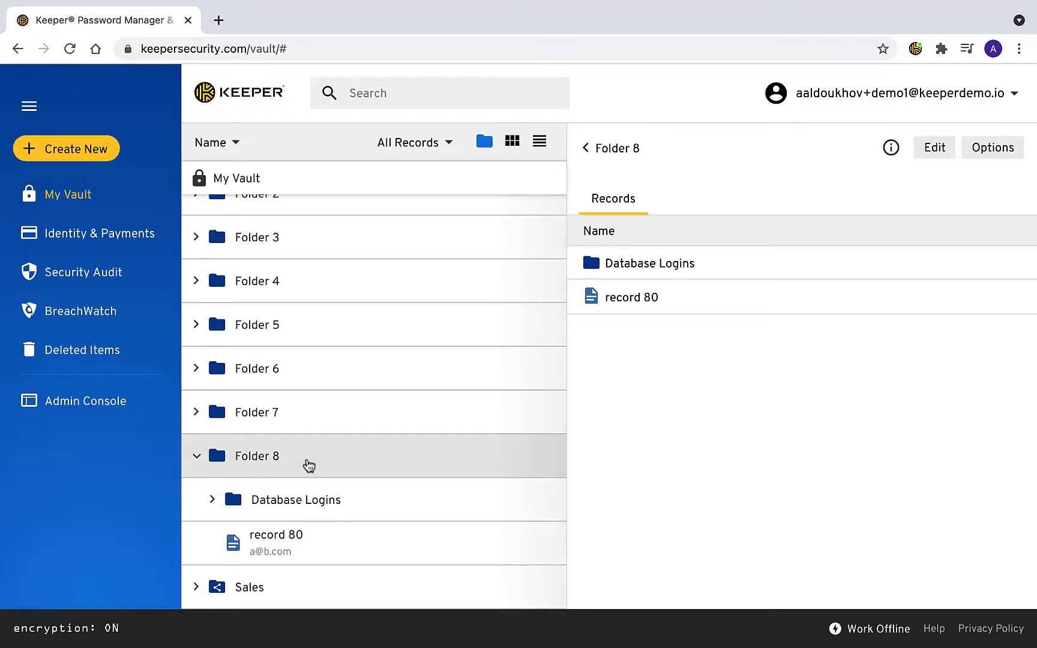
{"action": "left_click", "coordinate": [197, 456]}
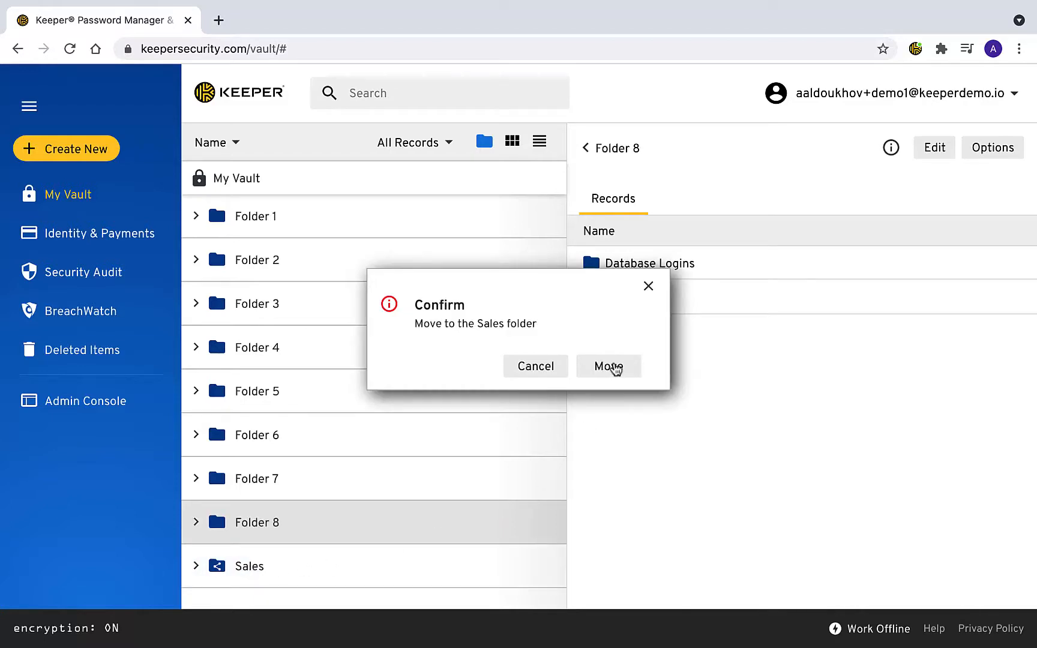
{"action": "left_click", "coordinate": [608, 366]}
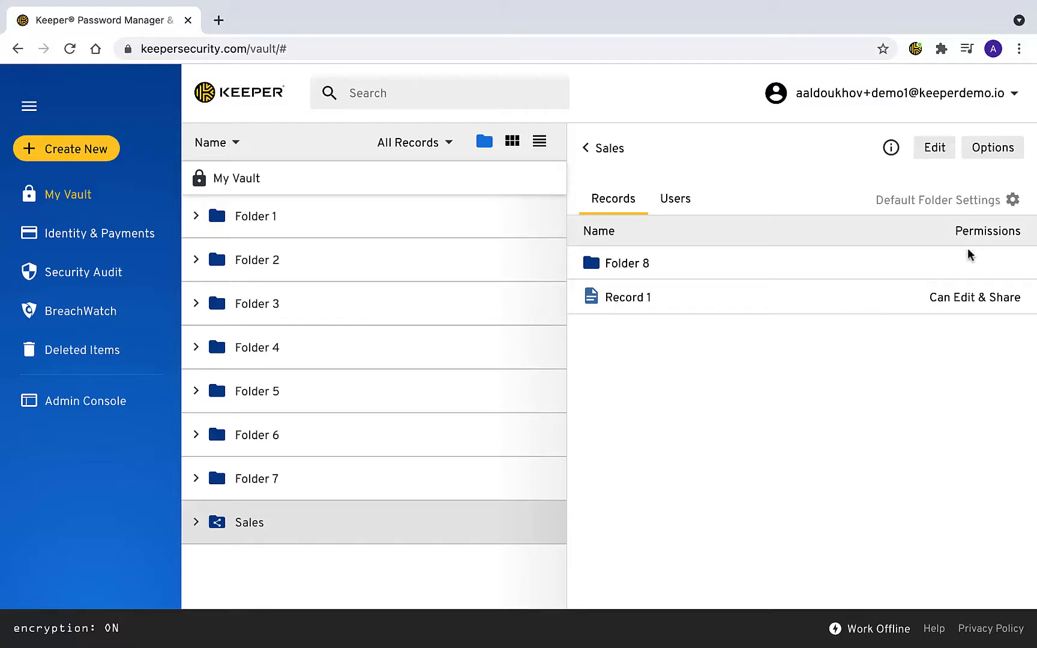
{"action": "left_click", "coordinate": [615, 263]}
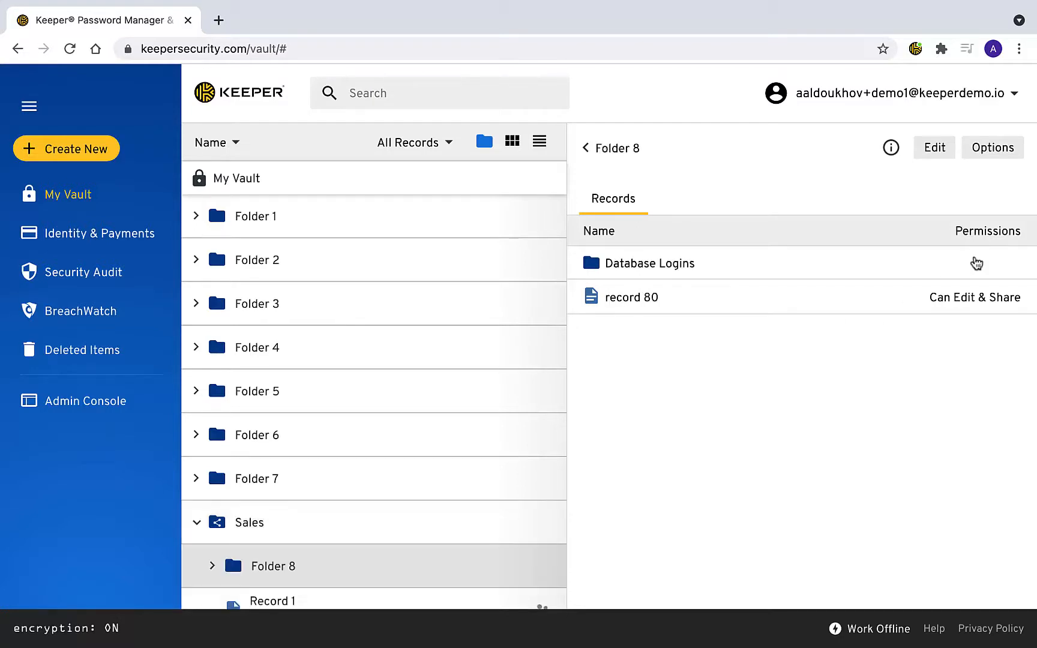